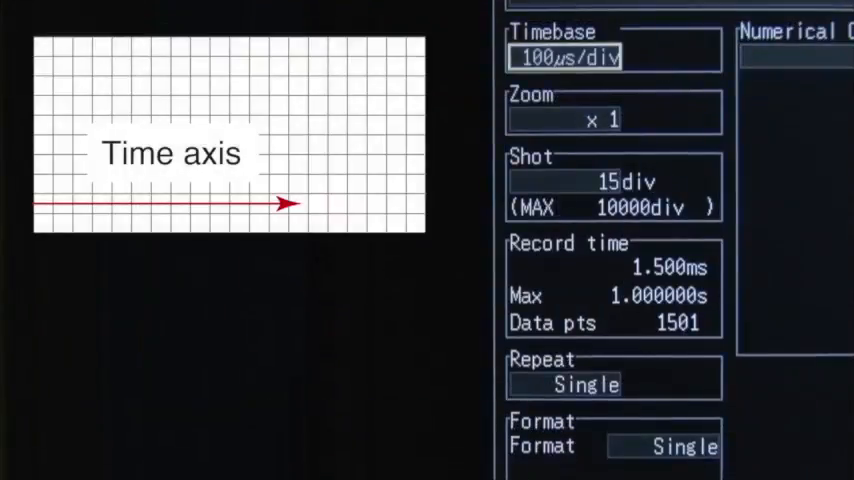
Set the timebase to 2ms/div and the zoom ratio to x 1/100.
{"action": "left_click", "coordinate": [564, 56]}
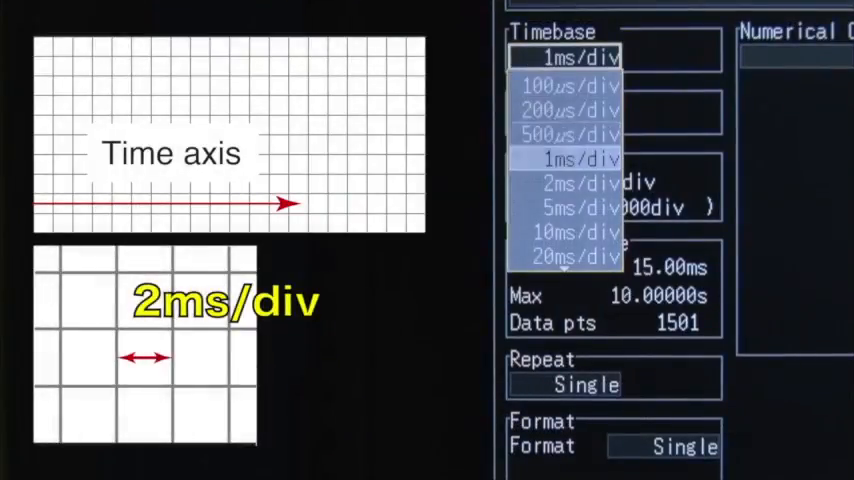
{"action": "left_click", "coordinate": [572, 182]}
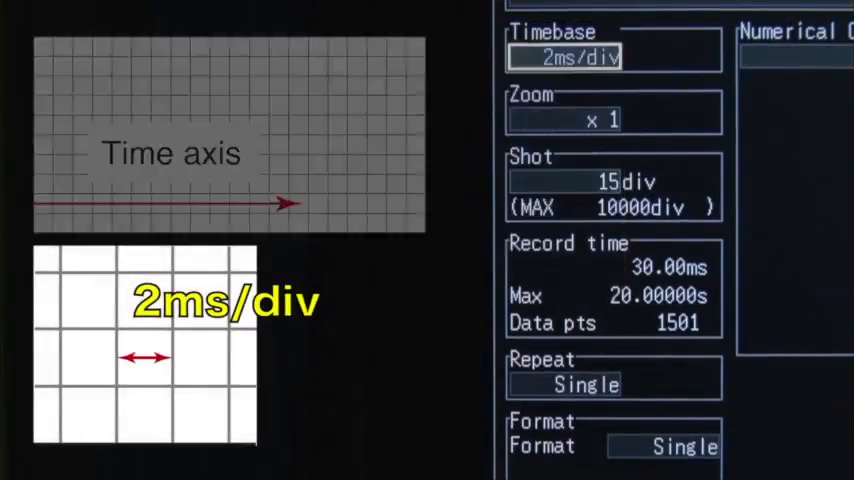
{"action": "left_click", "coordinate": [612, 118]}
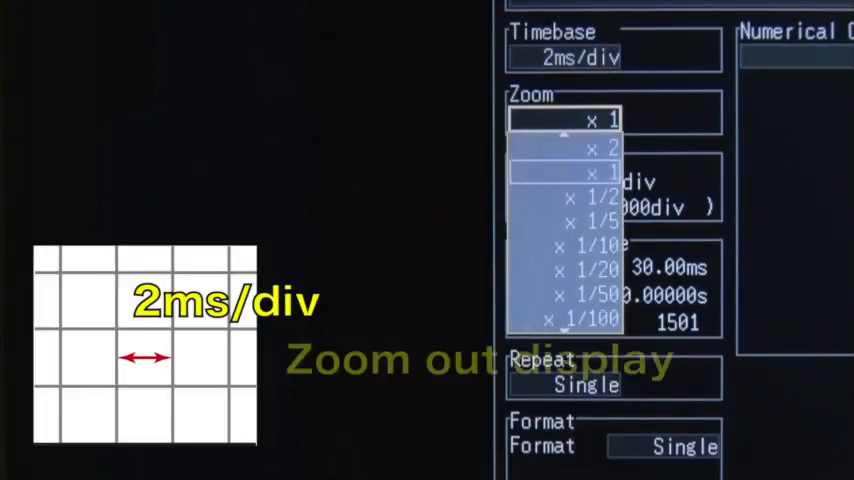
{"action": "left_click", "coordinate": [584, 296]}
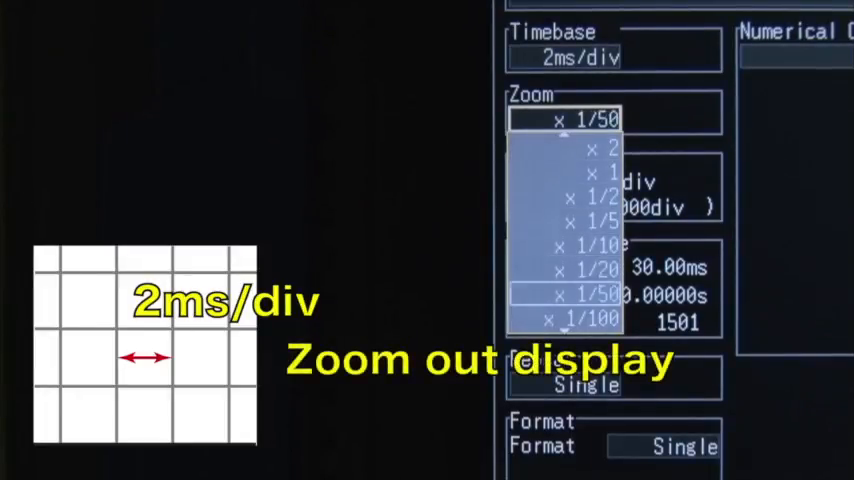
{"action": "left_click", "coordinate": [572, 320]}
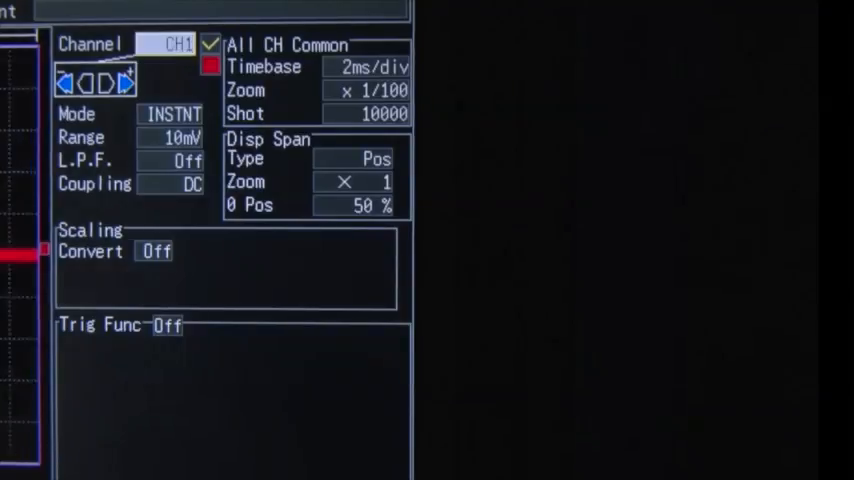
Select LogicA as the channel and set its waveform width to Wide.
{"action": "left_click", "coordinate": [170, 44]}
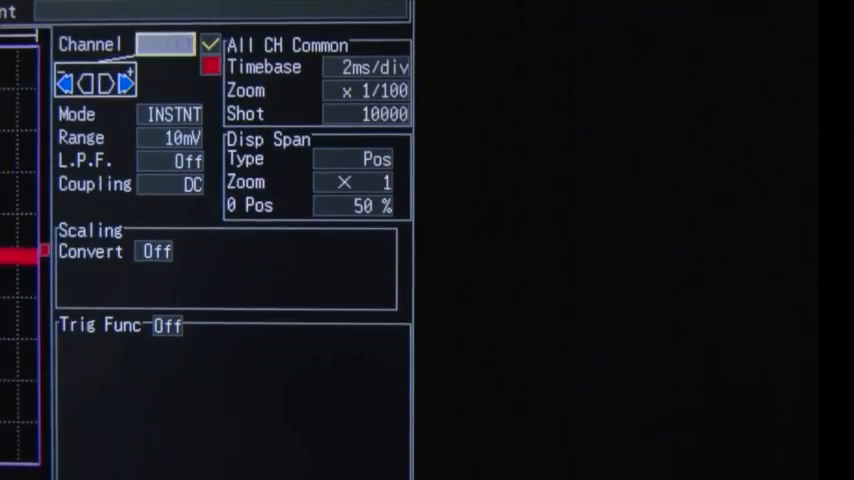
{"action": "left_click", "coordinate": [164, 44]}
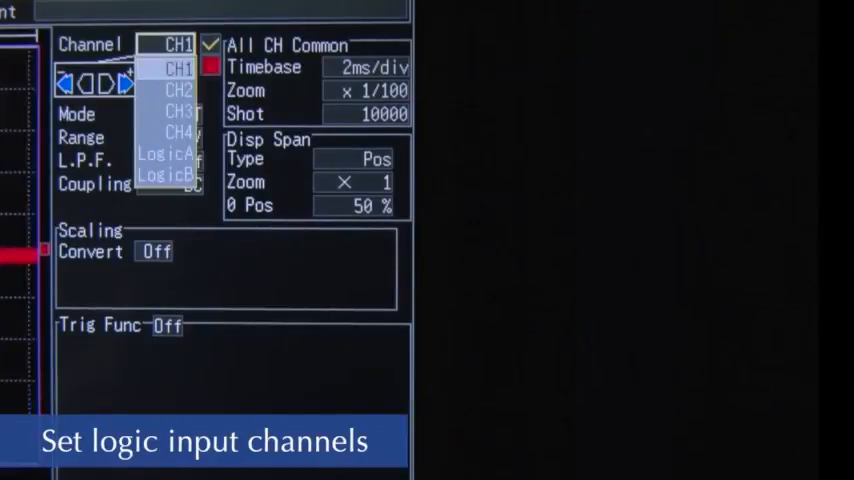
{"action": "left_click", "coordinate": [164, 152]}
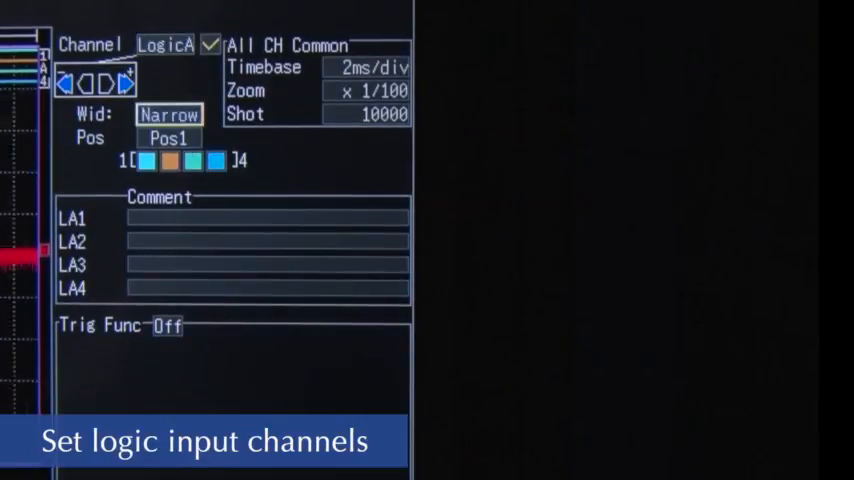
{"action": "left_click", "coordinate": [168, 114]}
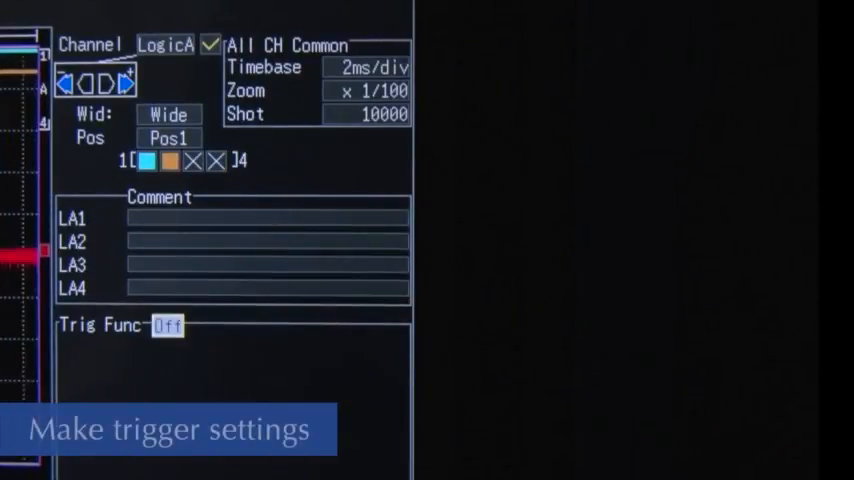
Enter the Trig Func setting from the channel settings screen.
{"action": "left_click", "coordinate": [168, 326]}
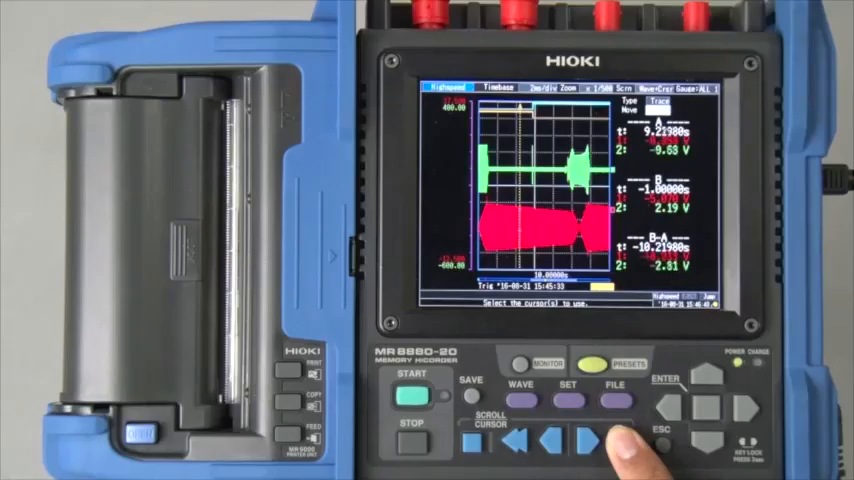
Move the B cursor onto the output waveform for new time and voltage differences.
{"action": "left_click", "coordinate": [596, 438]}
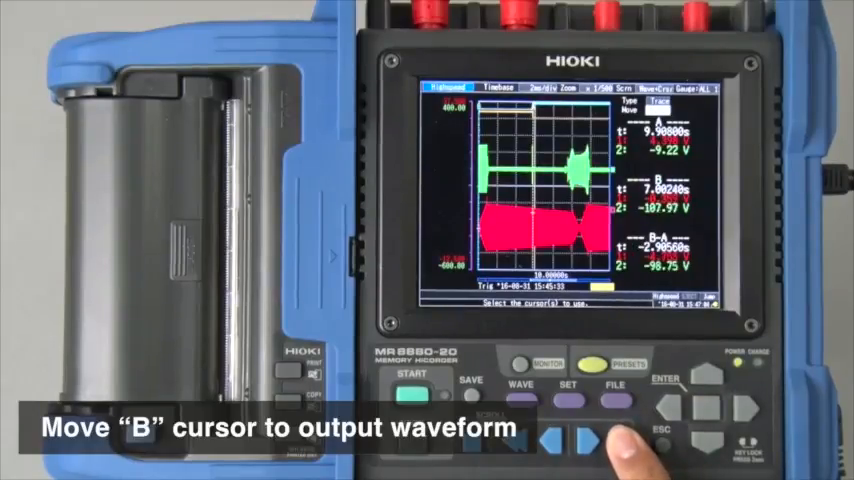
{"action": "left_click", "coordinate": [592, 444]}
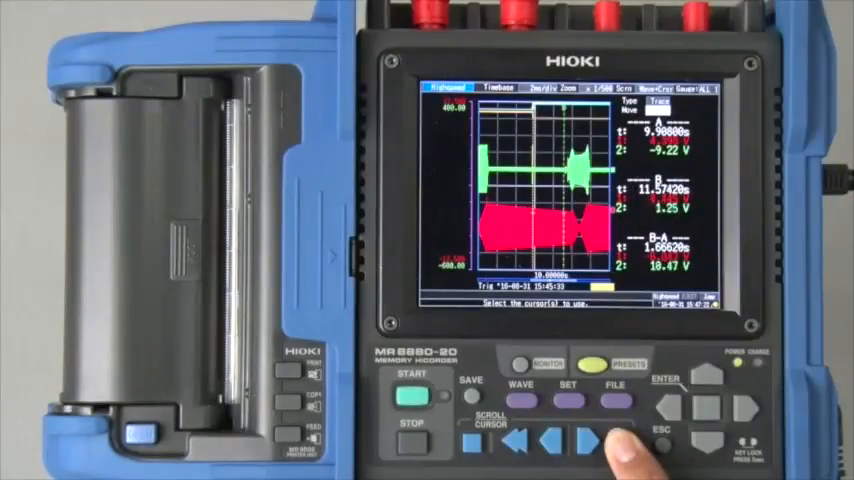